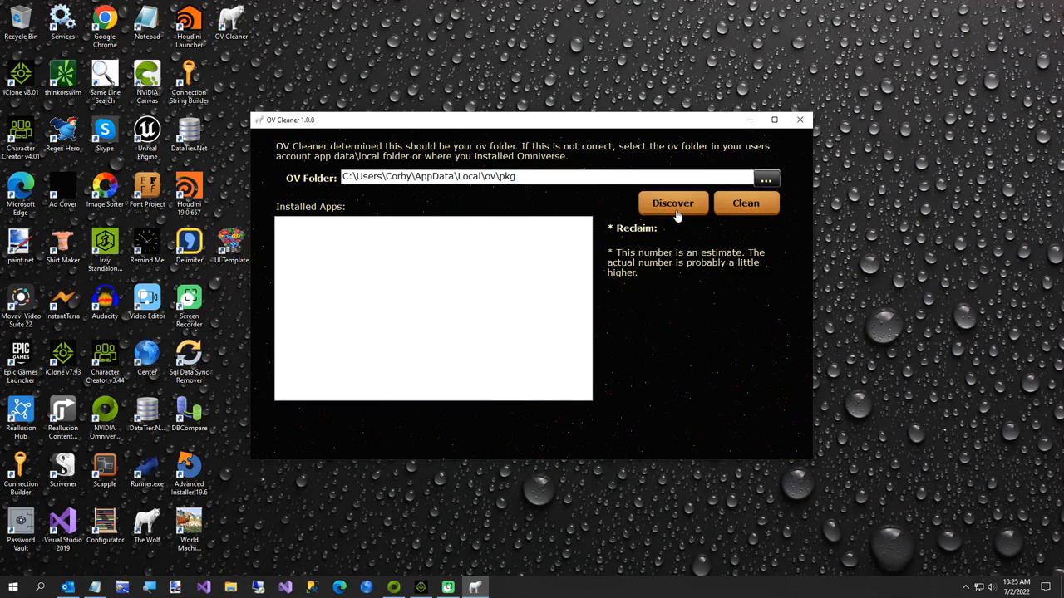
pyautogui.moveTo(496, 197)
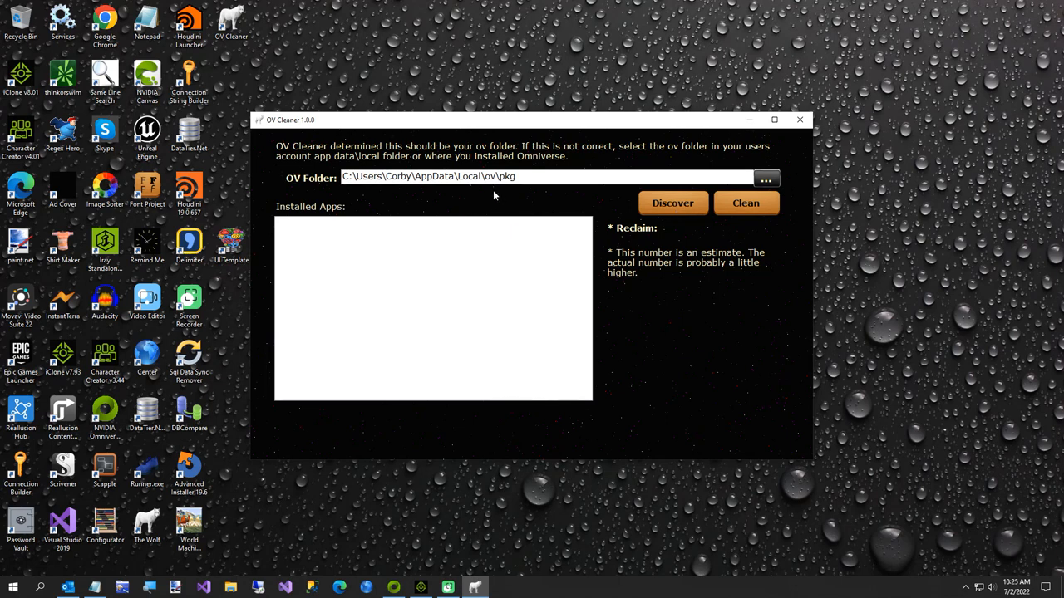
pyautogui.moveTo(606, 190)
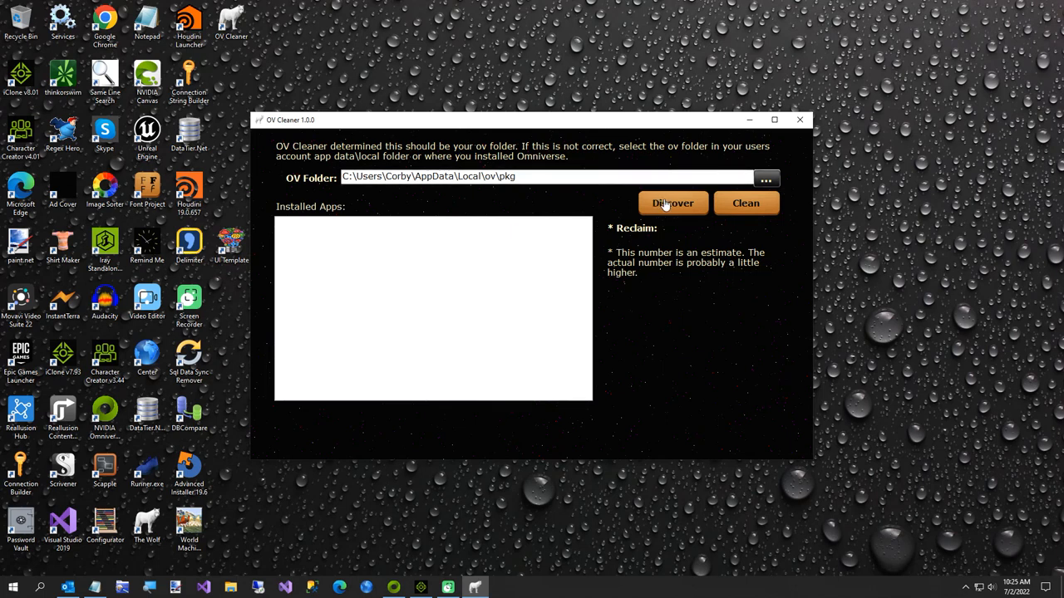
# Run Discover to scan the ov\pkg folder and list installed Omniverse apps with 0 meg reclaimable
pyautogui.click(671, 203)
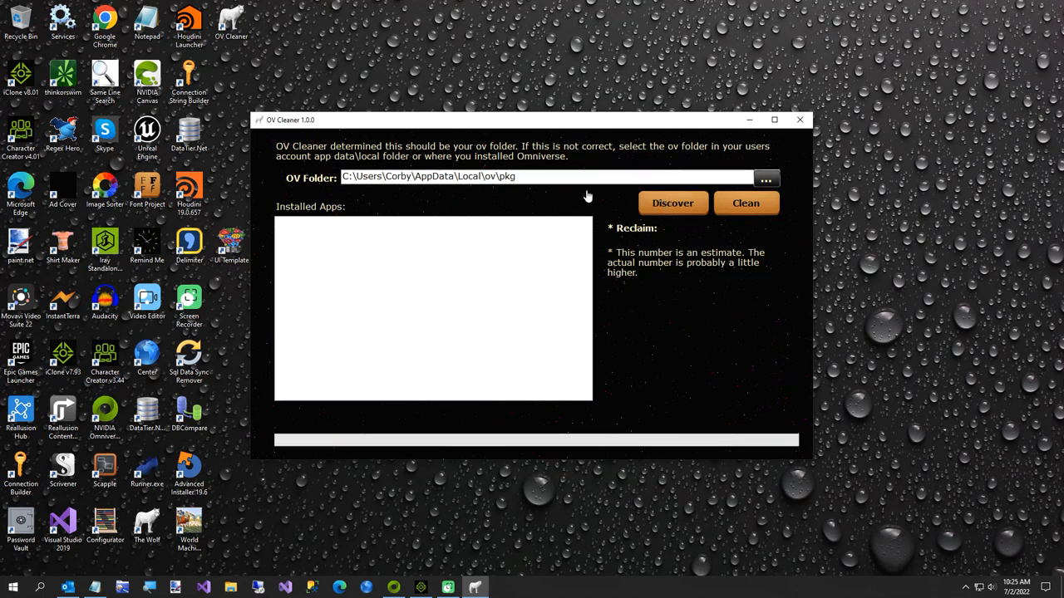
pyautogui.click(671, 202)
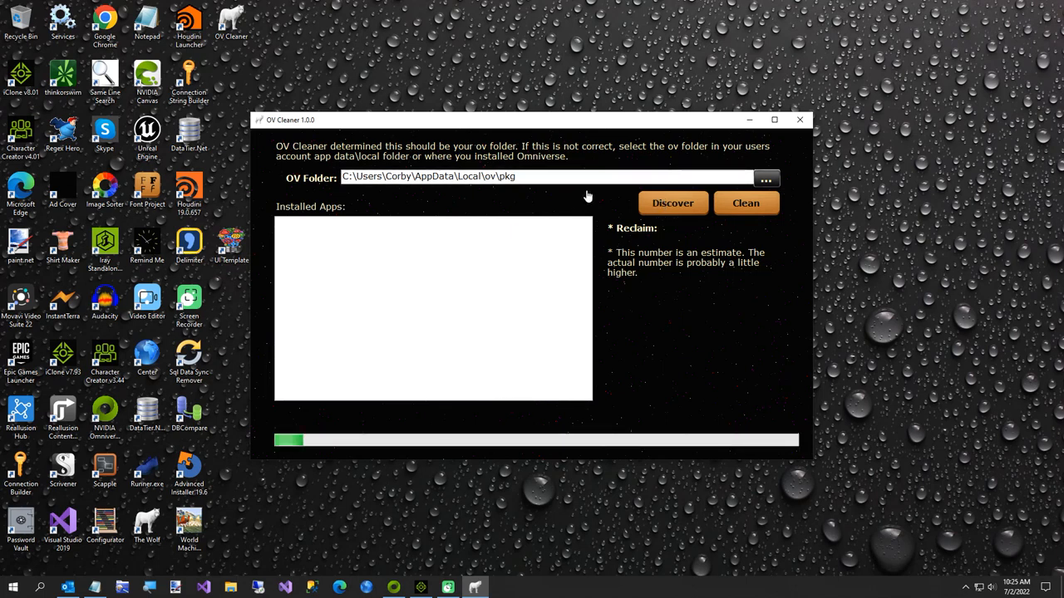
pyautogui.click(671, 202)
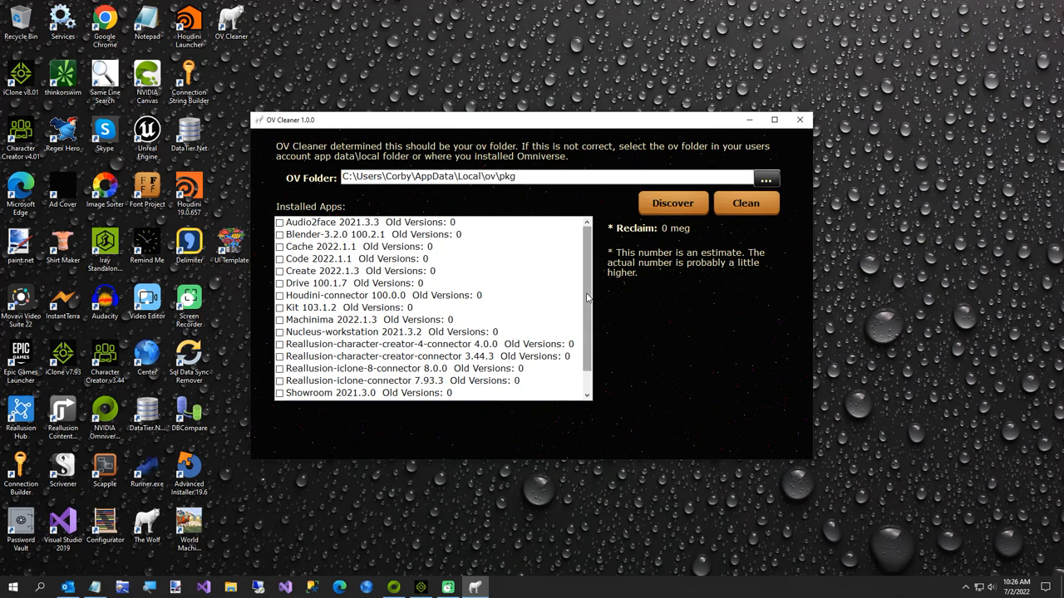
pyautogui.scroll(-3)
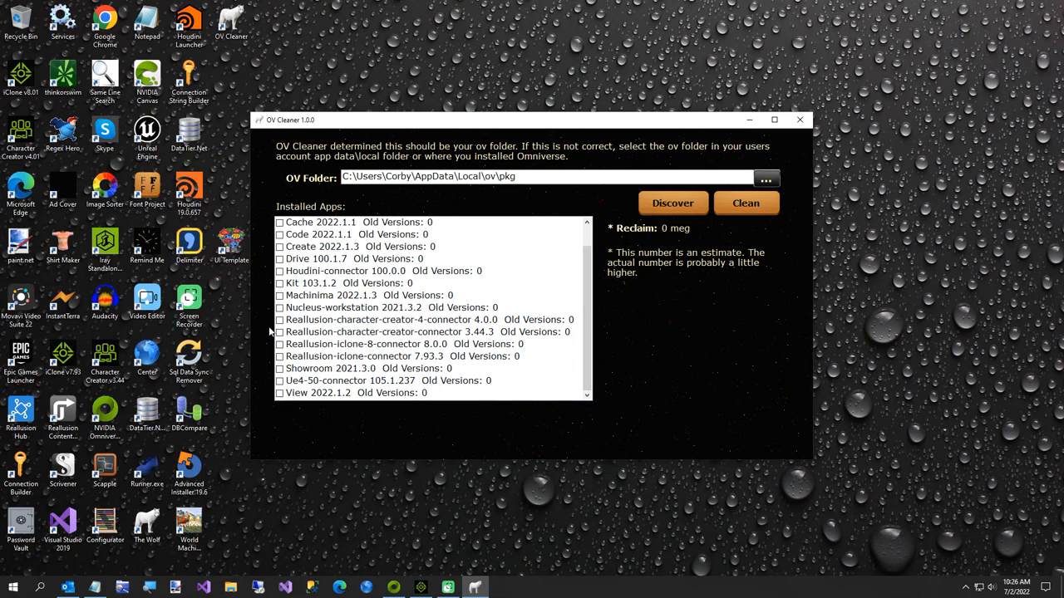
pyautogui.moveTo(282, 334)
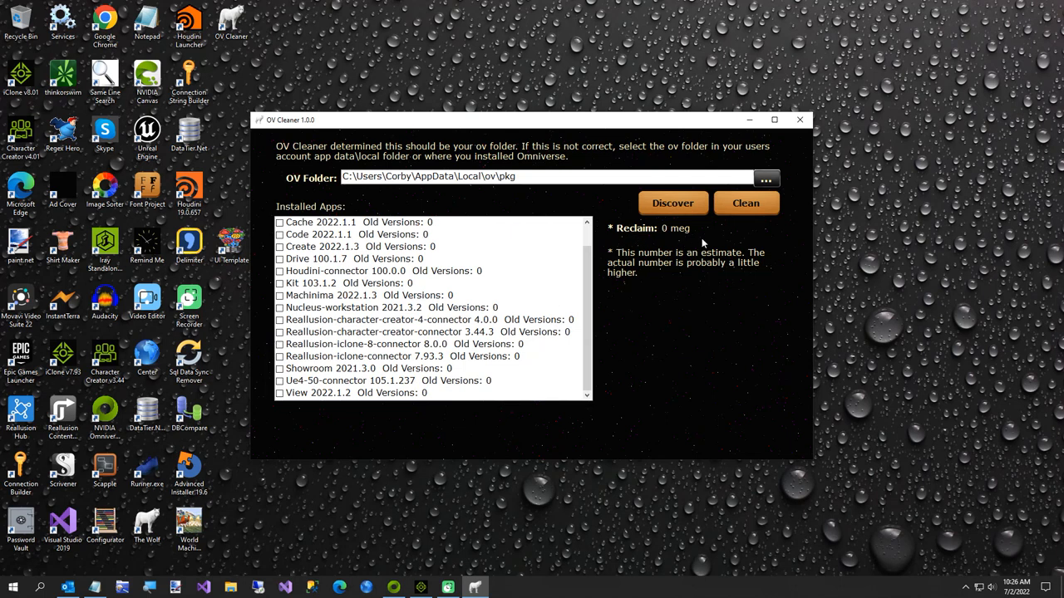
pyautogui.moveTo(674, 241)
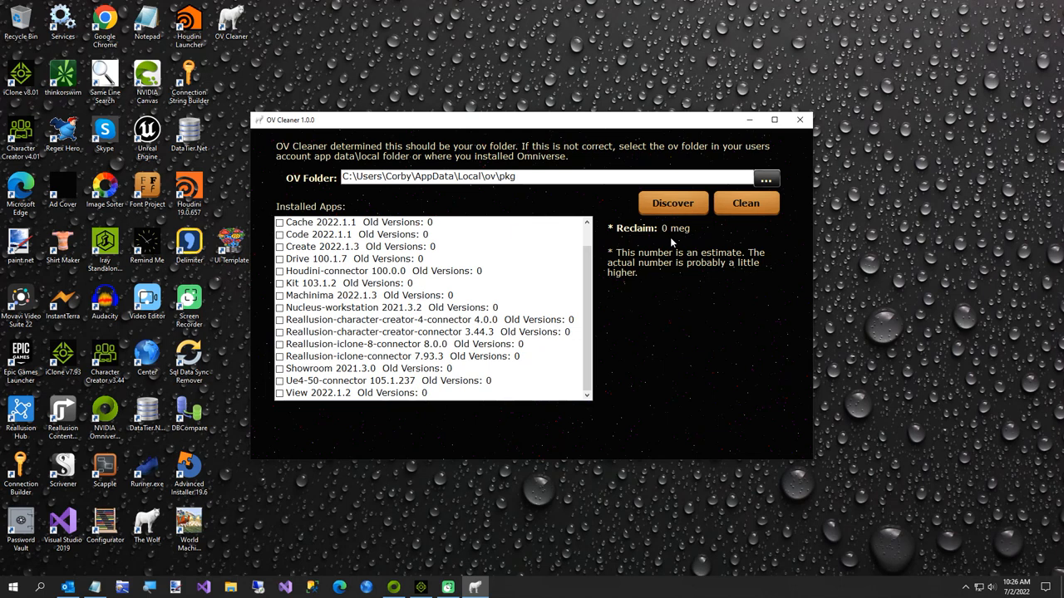
pyautogui.moveTo(1022, 568)
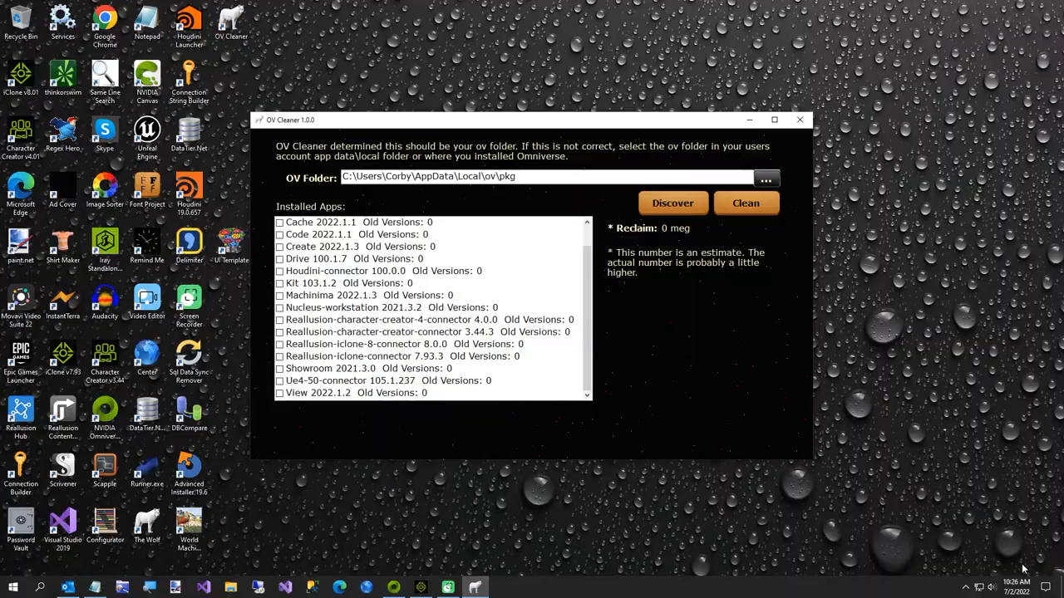